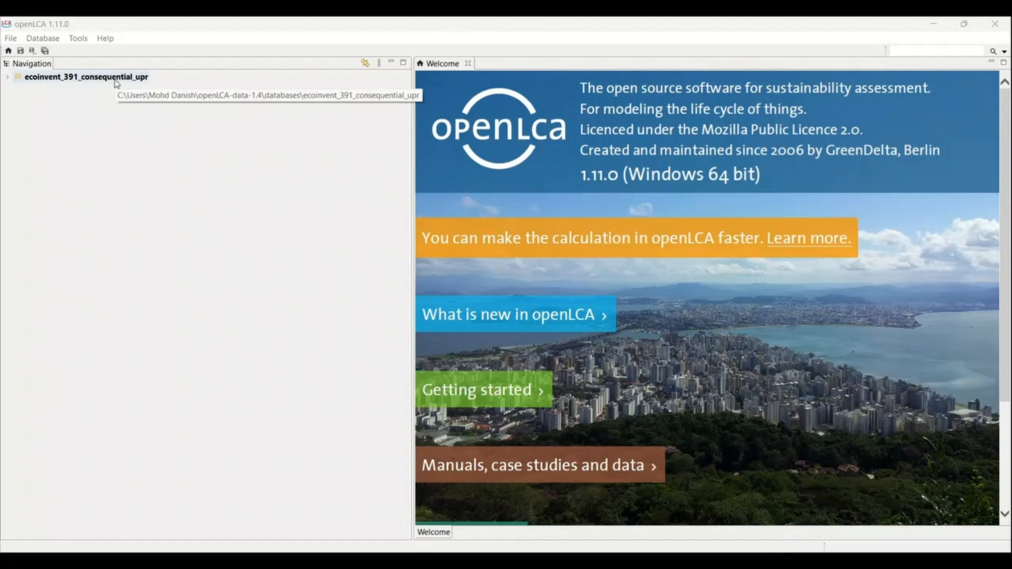
Show the inputs and outputs of the '1: Soy milk processing - GB' process under Emissions
{"action": "left_click", "coordinate": [7, 76]}
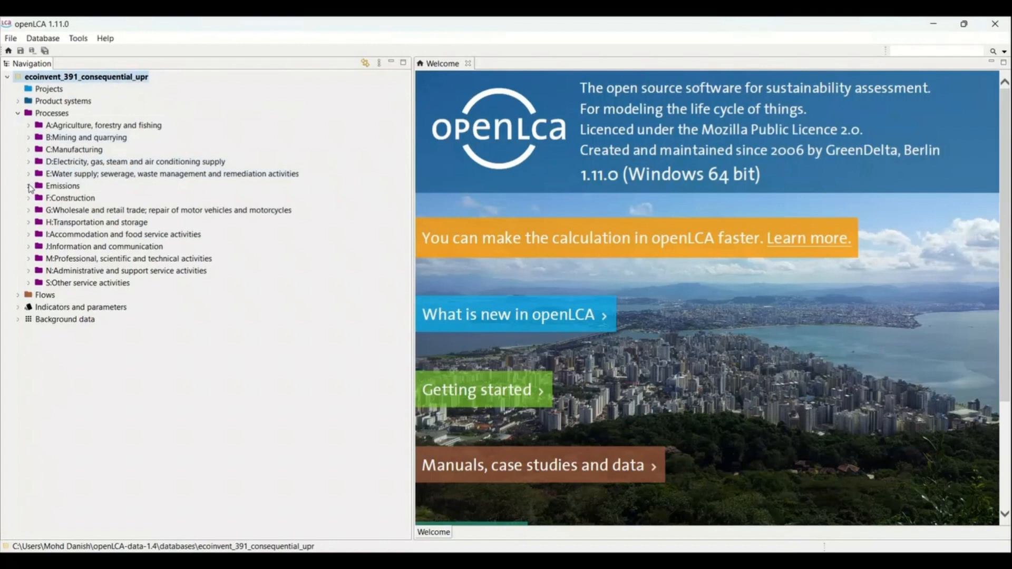
{"action": "left_click", "coordinate": [29, 185]}
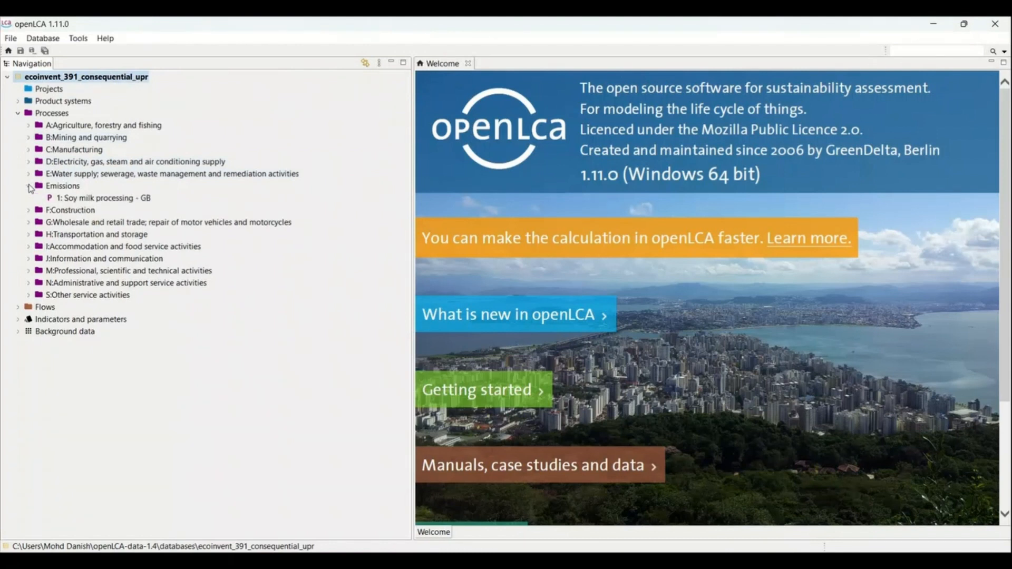
{"action": "double_click", "coordinate": [104, 197]}
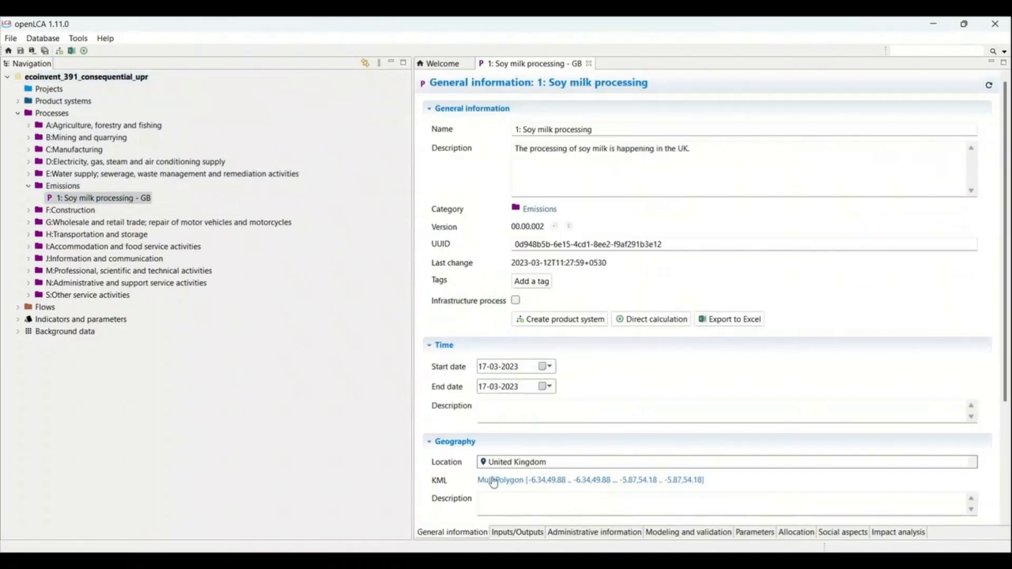
{"action": "left_click", "coordinate": [517, 532]}
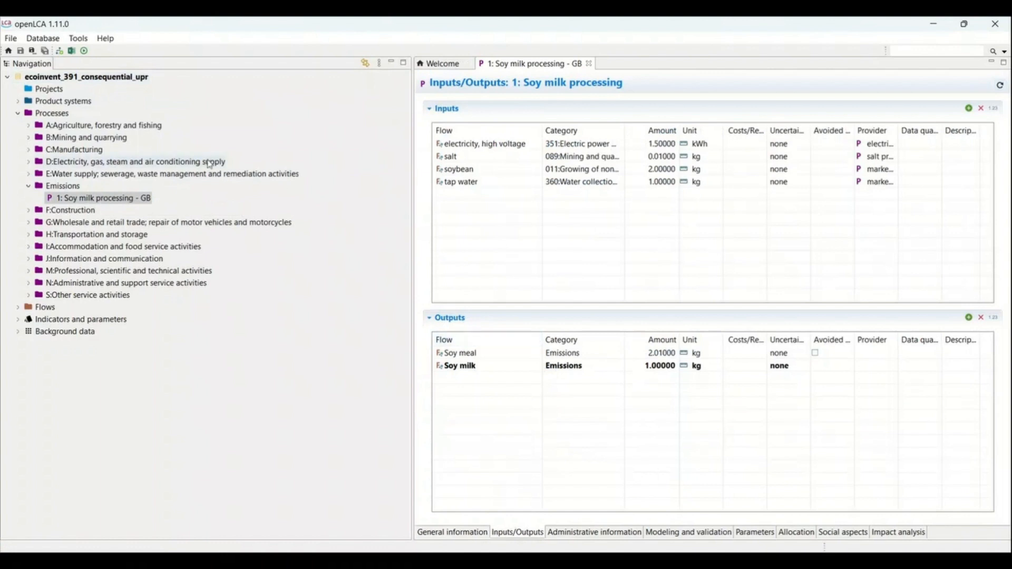
{"action": "right_click", "coordinate": [100, 197]}
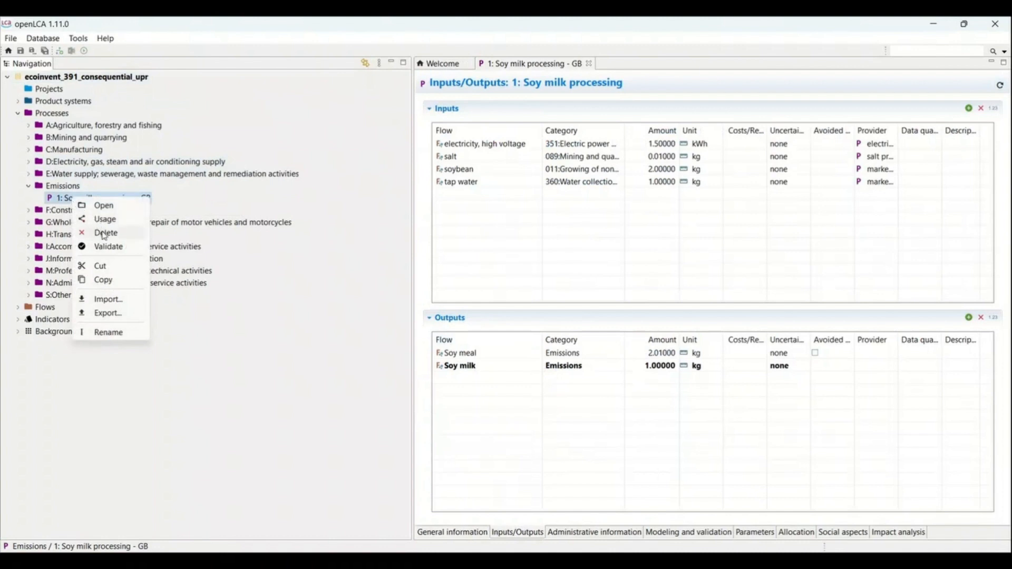
{"action": "left_click", "coordinate": [105, 233]}
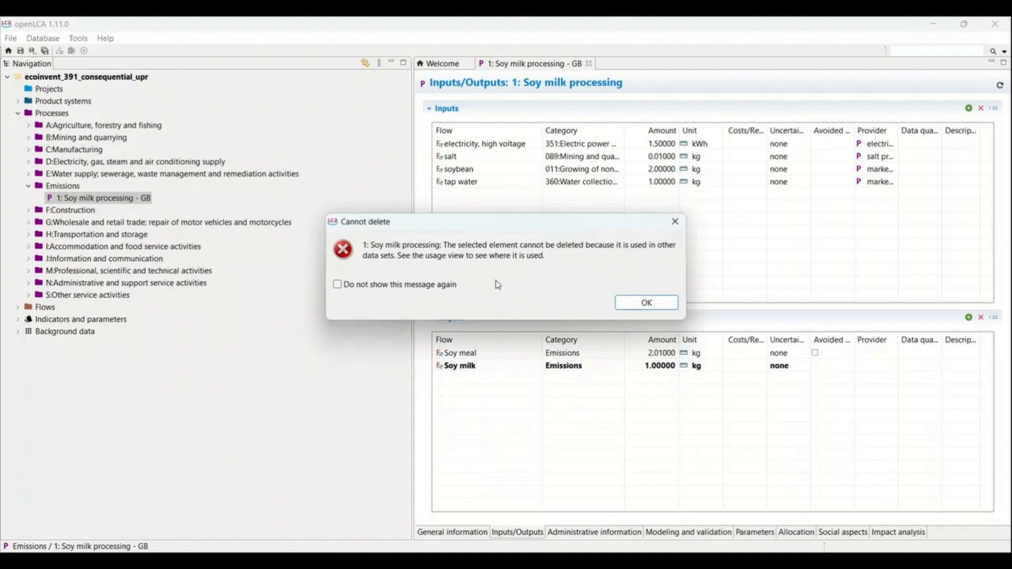
{"action": "left_click", "coordinate": [646, 303]}
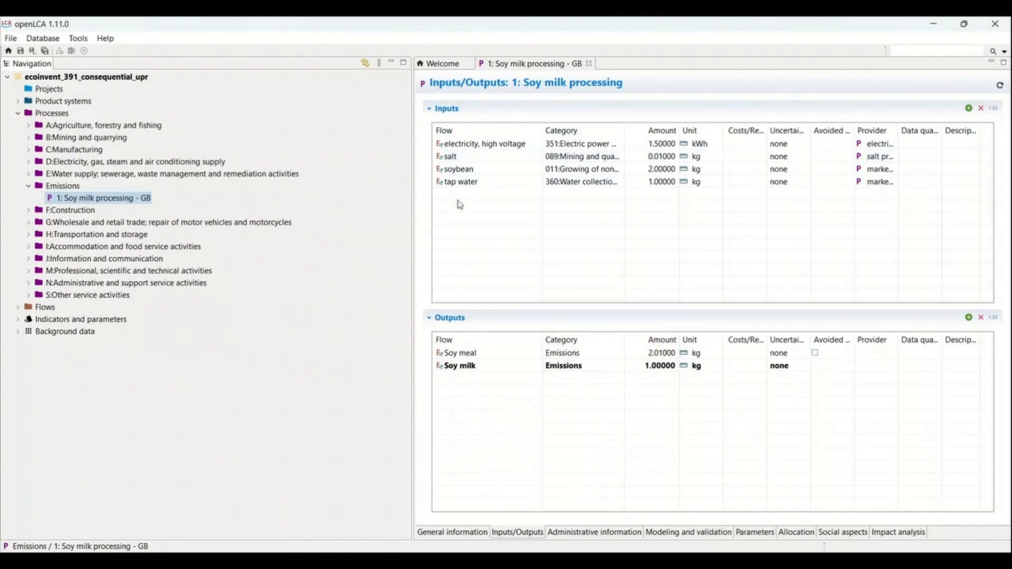
{"action": "mouse_move", "coordinate": [364, 213]}
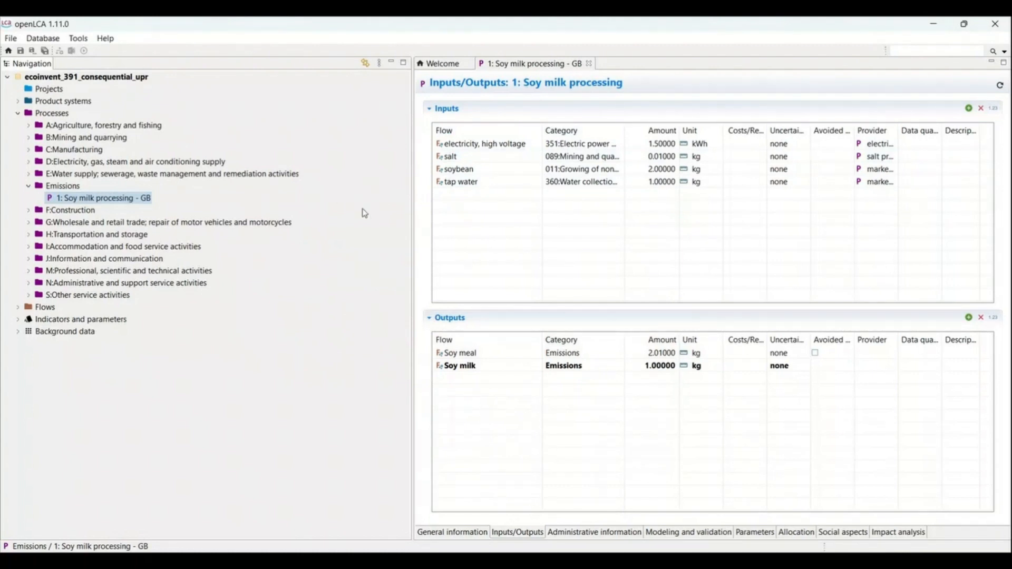
{"action": "mouse_move", "coordinate": [363, 213]}
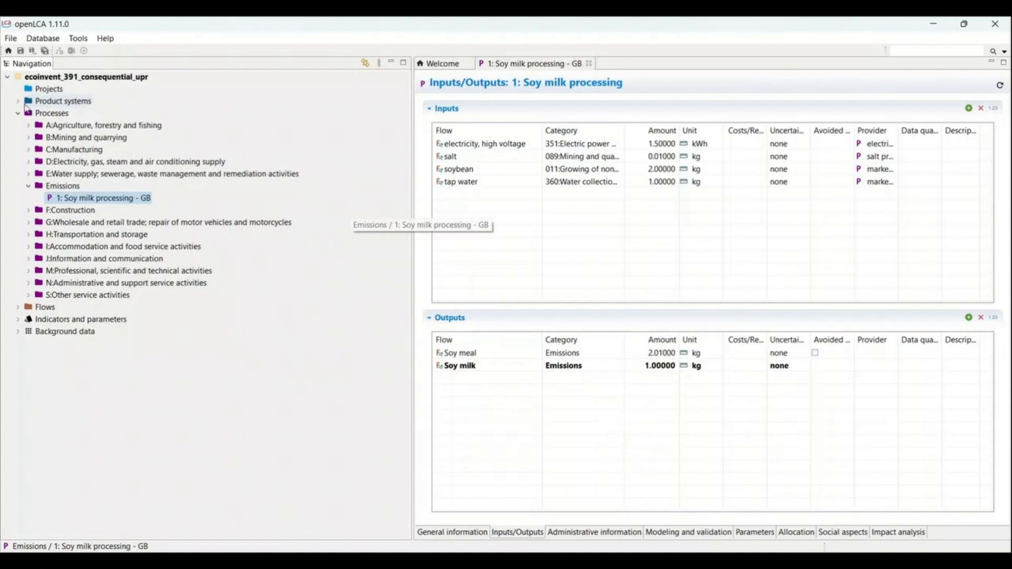
View the model graph of the '1: Soy milk processing' product system
{"action": "left_click", "coordinate": [18, 101]}
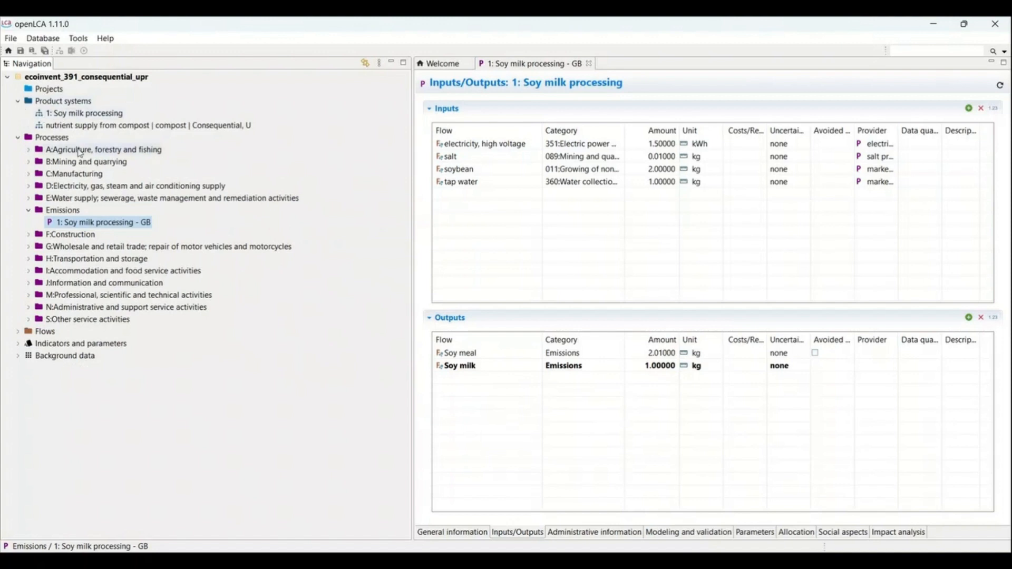
{"action": "mouse_move", "coordinate": [93, 232]}
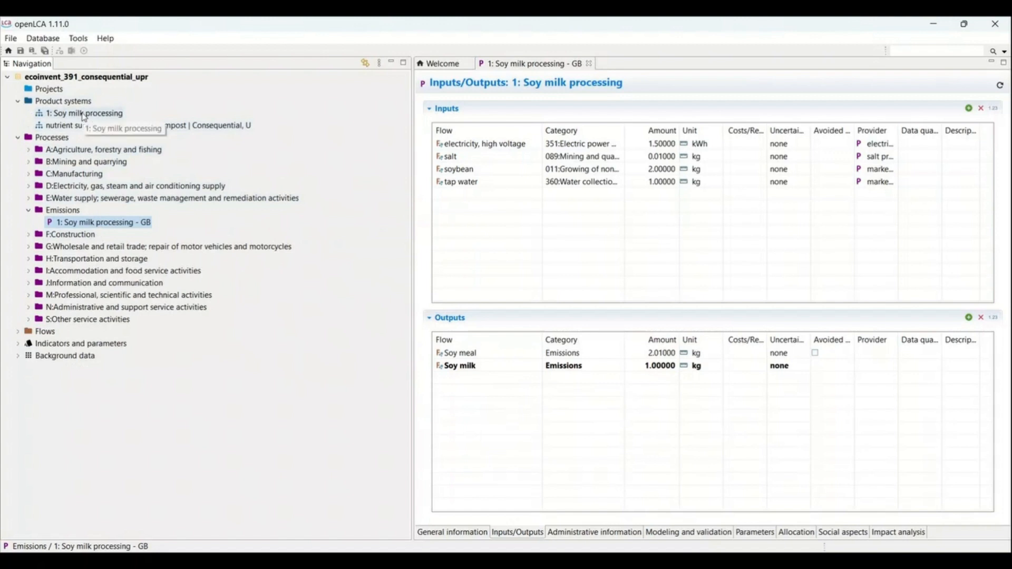
{"action": "left_click", "coordinate": [83, 113]}
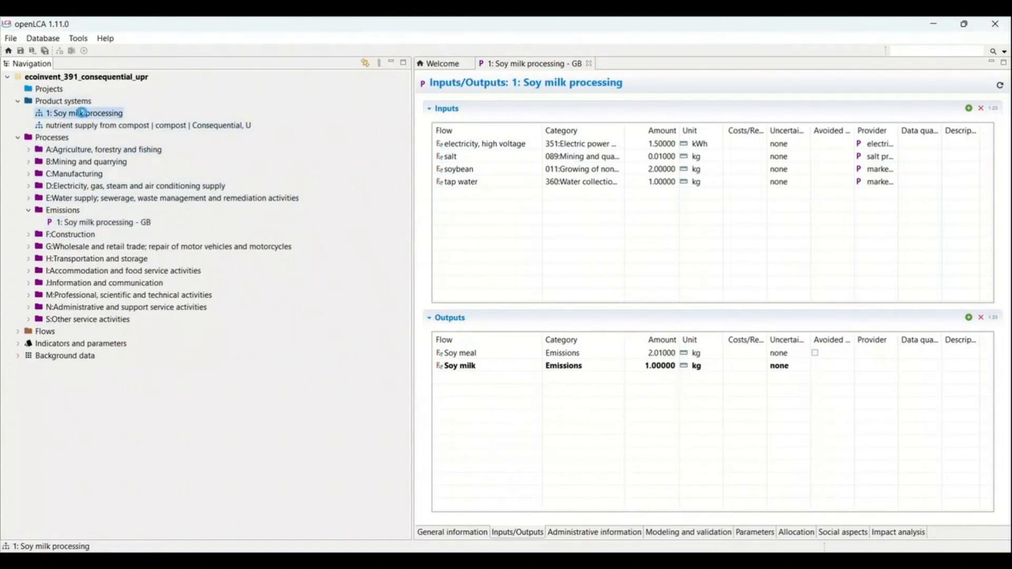
{"action": "double_click", "coordinate": [84, 113]}
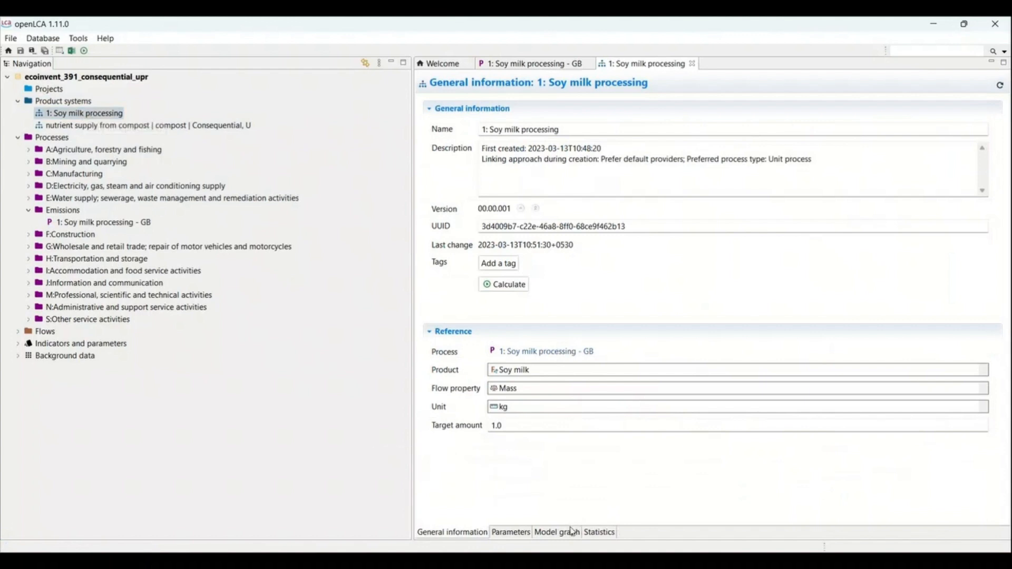
{"action": "left_click", "coordinate": [556, 532]}
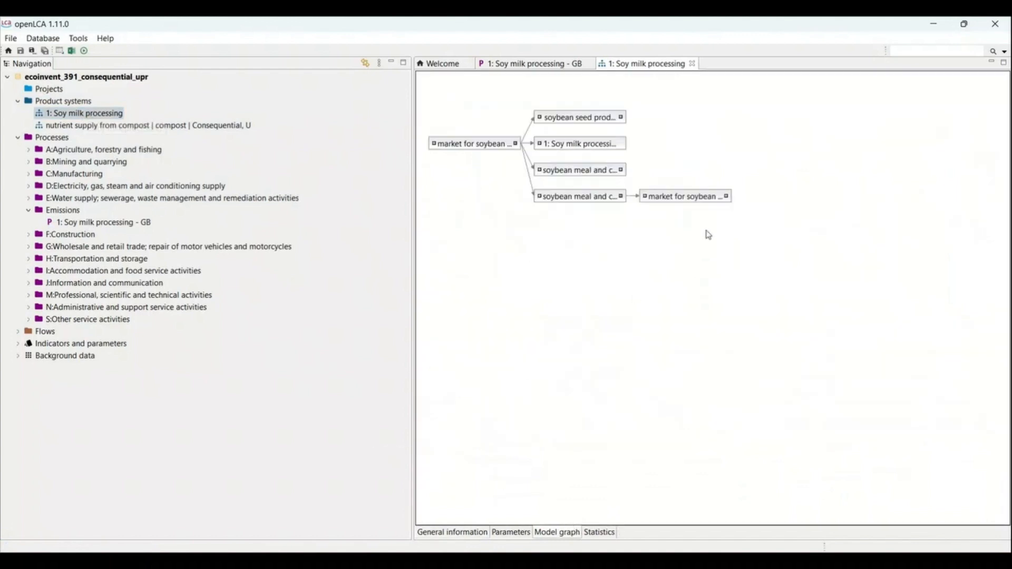
{"action": "mouse_move", "coordinate": [510, 236]}
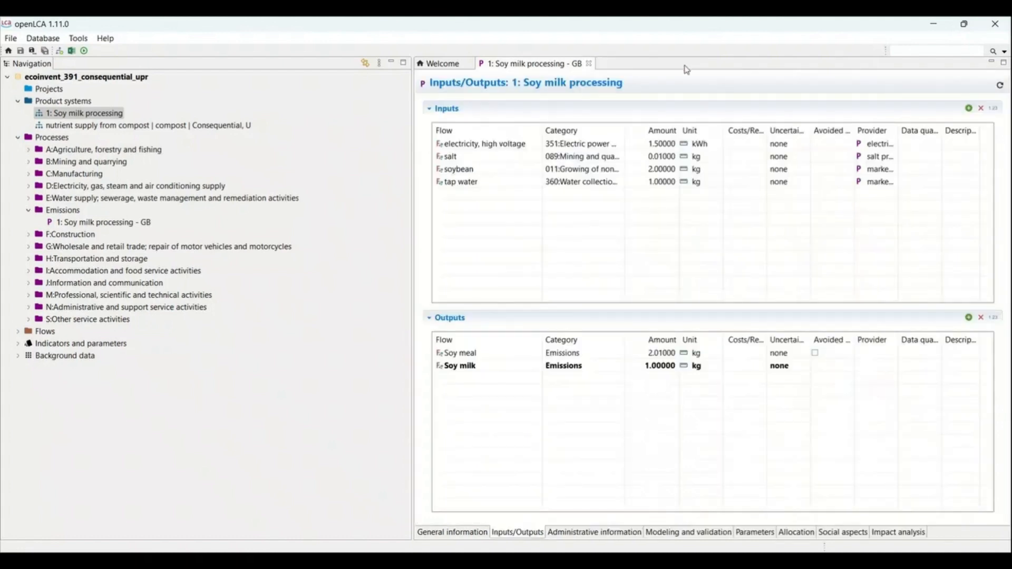
Delete the Soy milk processing product system, then the Soy milk processing - GB process, confirming both
{"action": "left_click", "coordinate": [87, 113]}
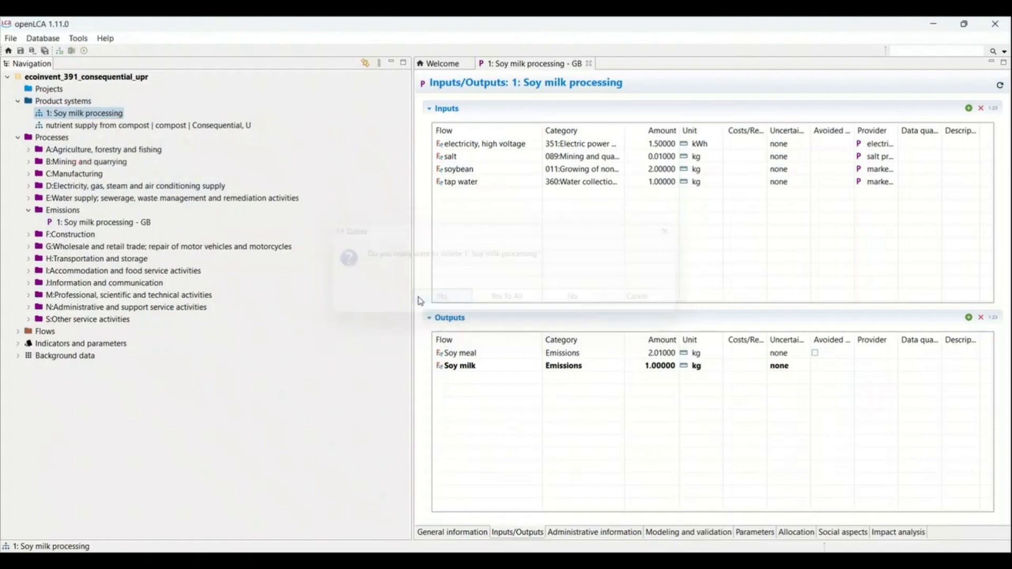
{"action": "left_click", "coordinate": [442, 295]}
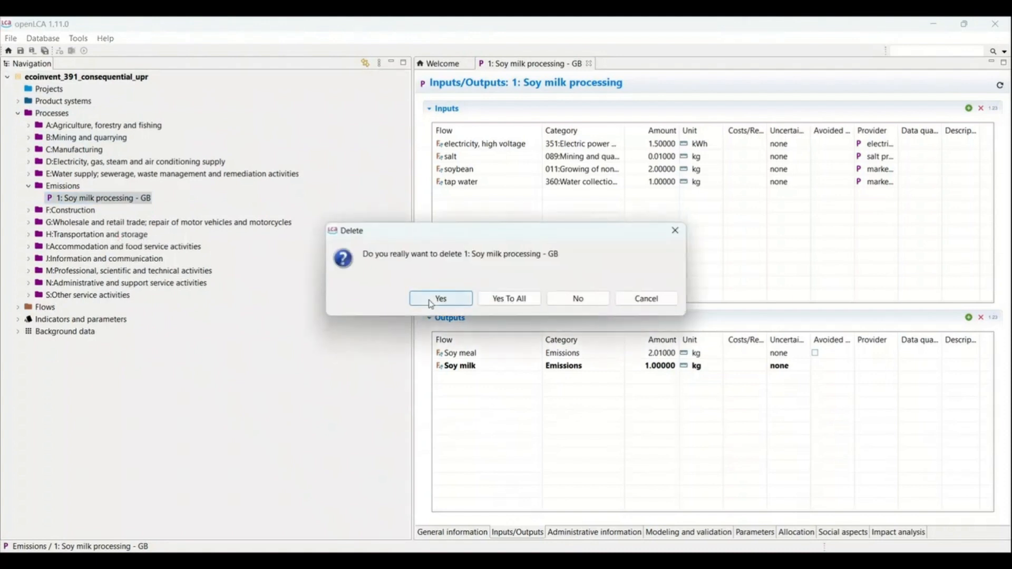
{"action": "left_click", "coordinate": [441, 299]}
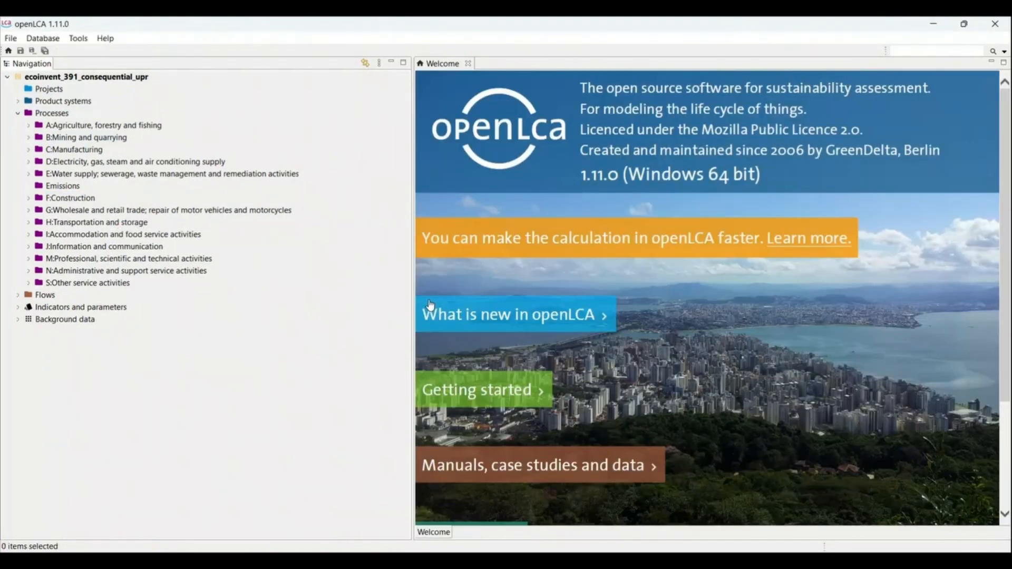